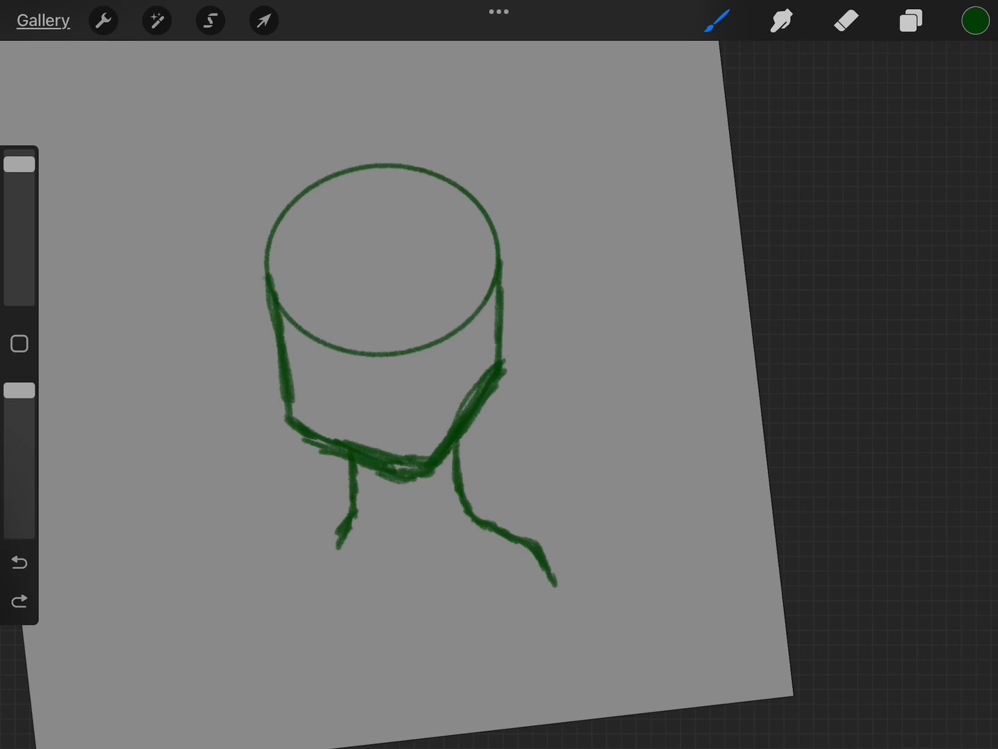
Sketch green bangs across the head plus the collar line and shoulders
{"action": "left_click_drag", "start_coordinate": [339, 540], "coordinate": [312, 680]}
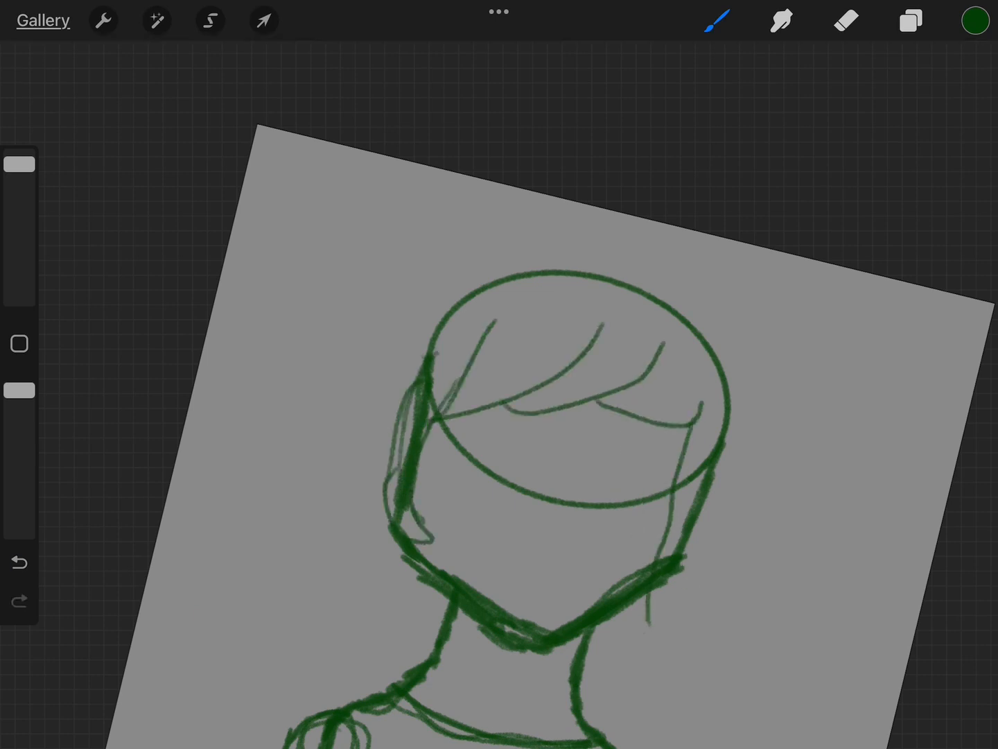
Ink black outlines of hair, pigtails, face, eyes, mouth and shirt on a new layer
{"action": "left_click", "coordinate": [910, 20]}
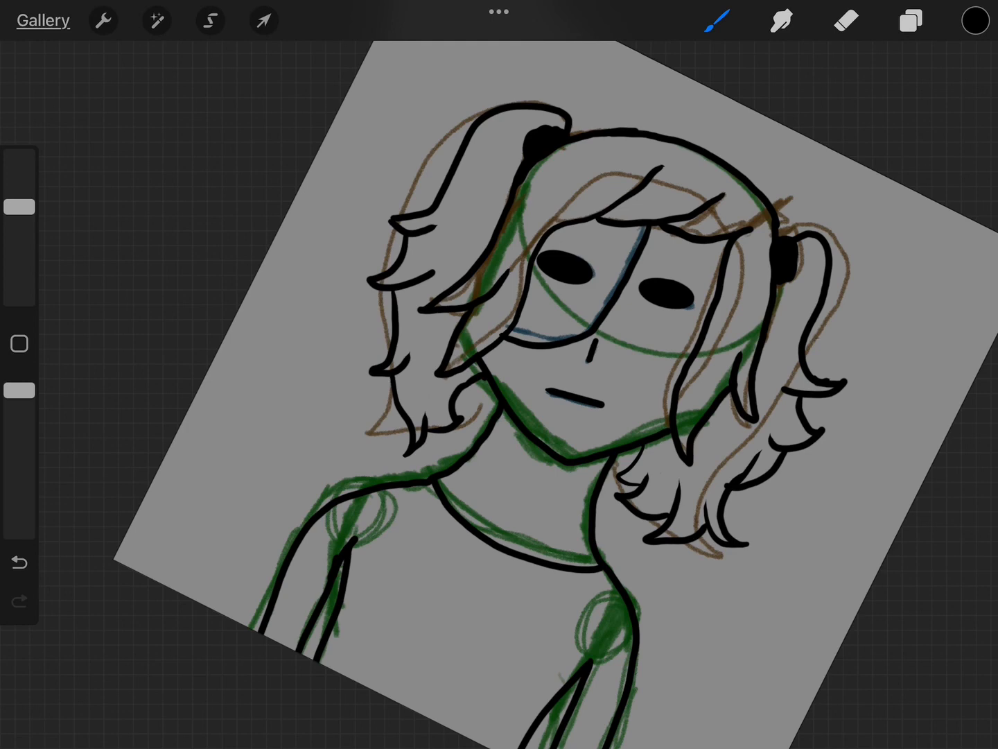
{"action": "left_click", "coordinate": [910, 20]}
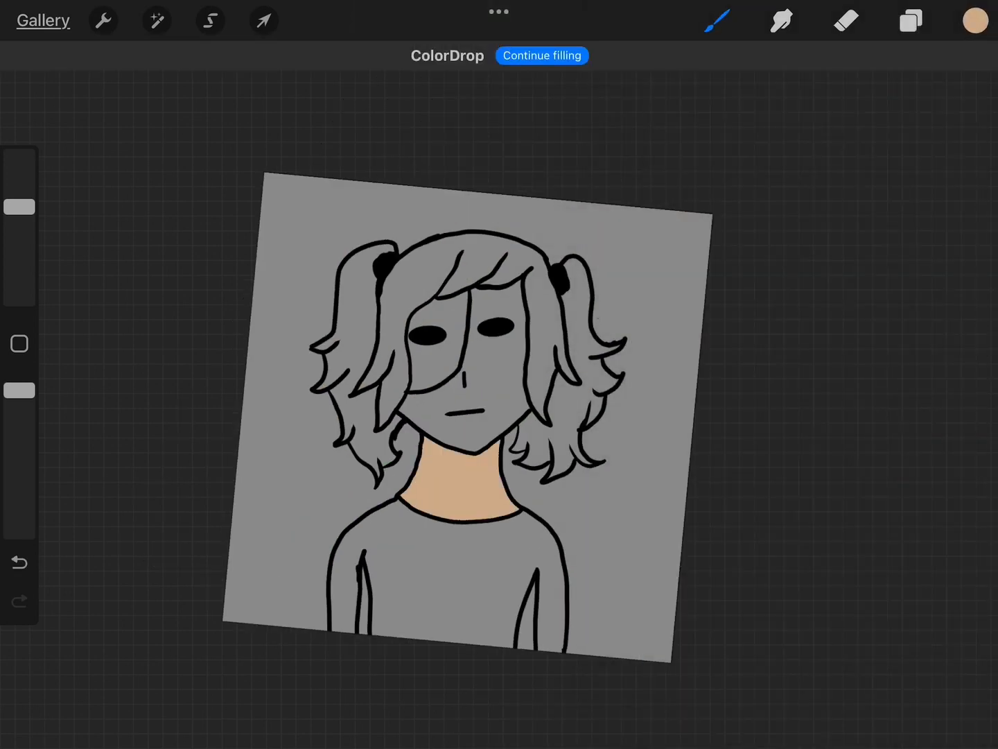
Fill the neck with a muted skin tone and paint a shadow under the chin
{"action": "left_click", "coordinate": [910, 20]}
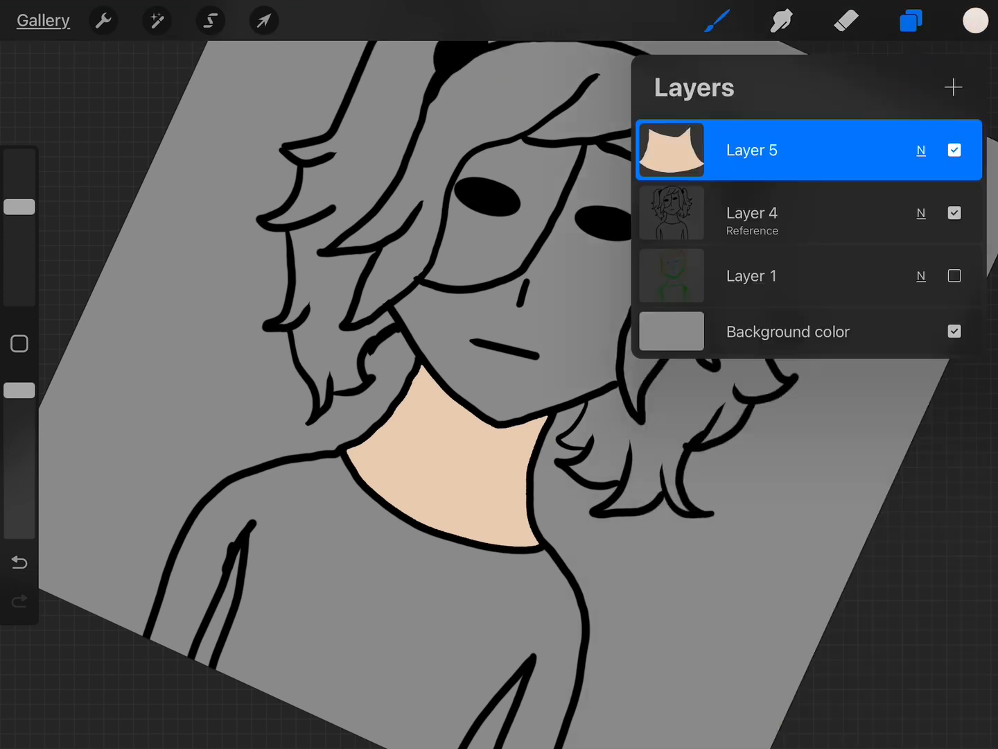
{"action": "left_click", "coordinate": [975, 19]}
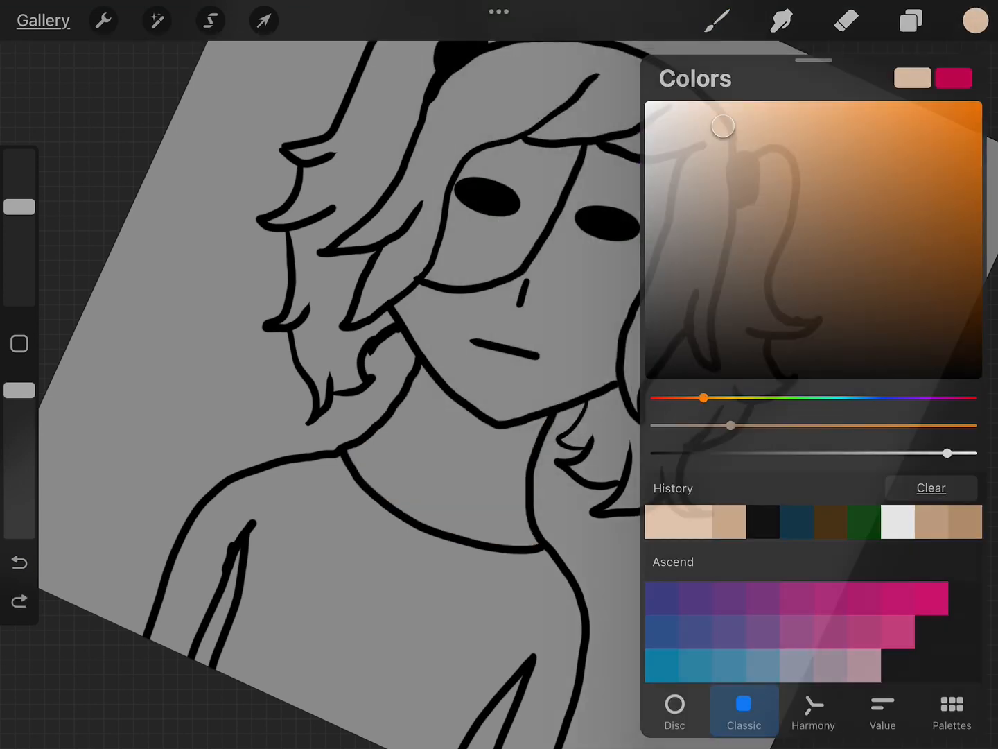
{"action": "left_click", "coordinate": [720, 19]}
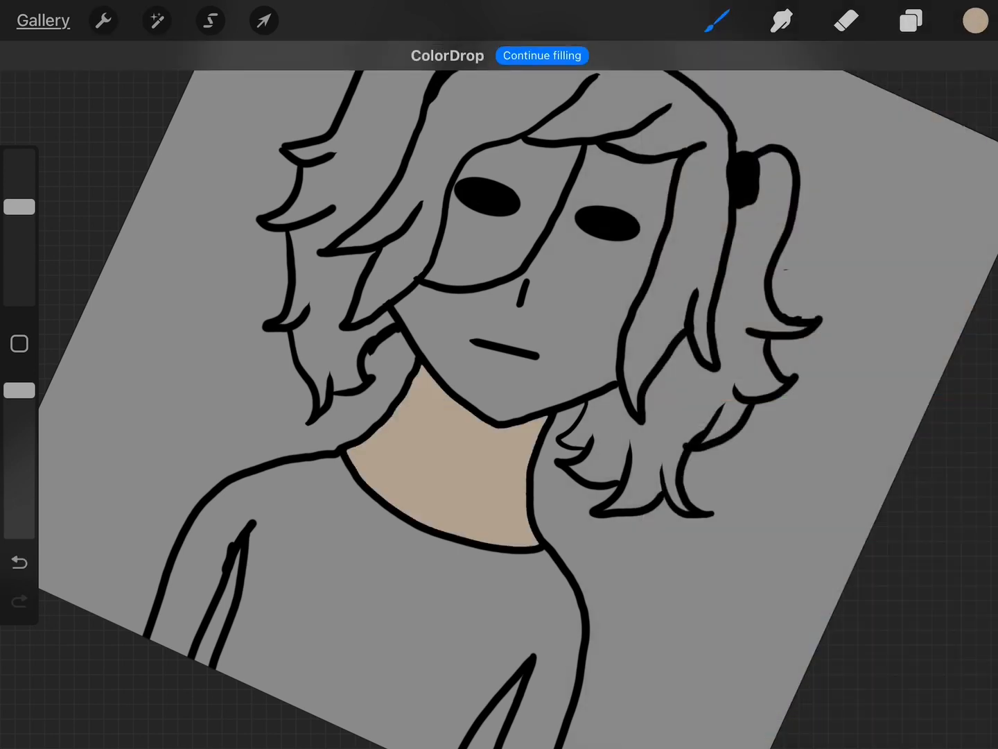
{"action": "left_click", "coordinate": [974, 20]}
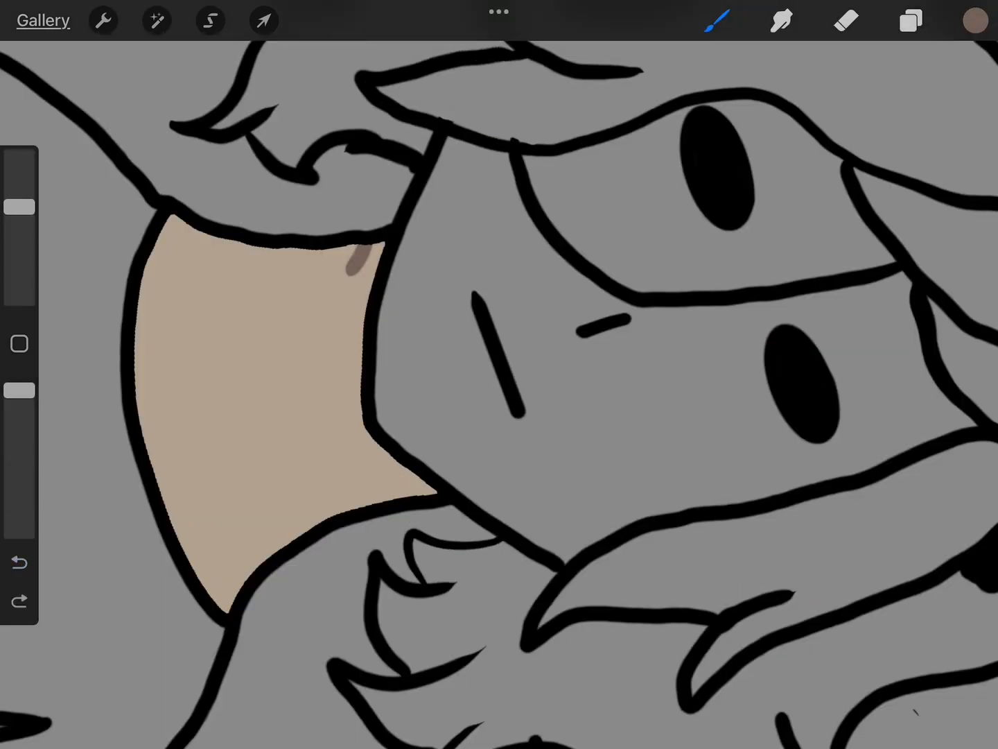
{"action": "left_click_drag", "start_coordinate": [354, 277], "coordinate": [361, 451]}
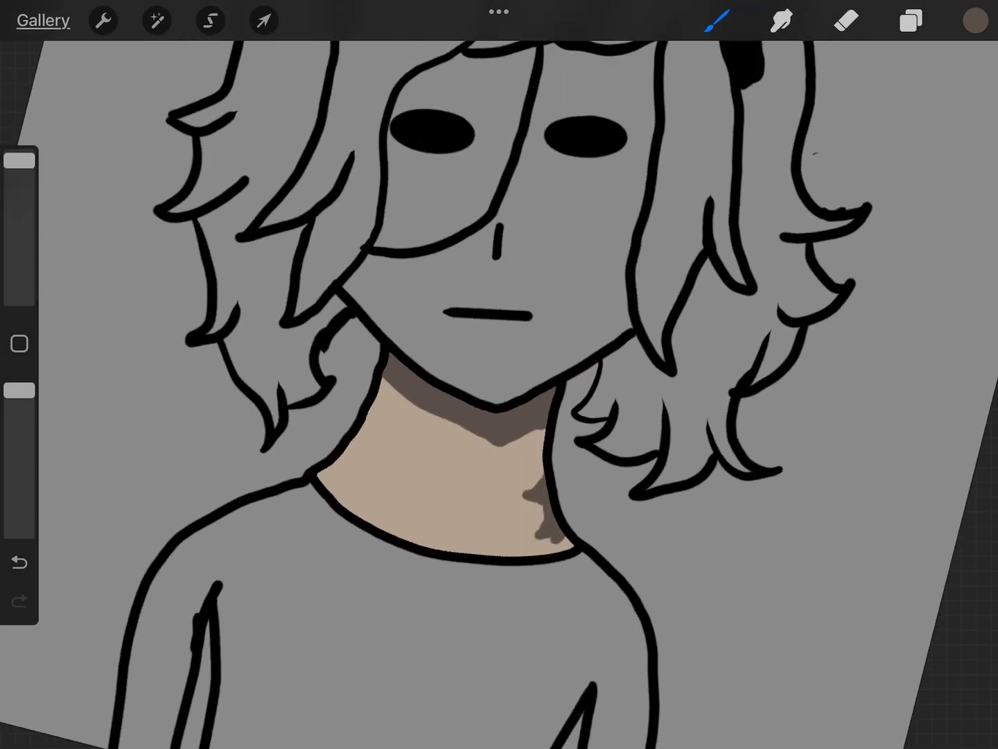
Soften the chin shadow with Gaussian Blur and fill the mask pale grey
{"action": "left_click", "coordinate": [156, 20]}
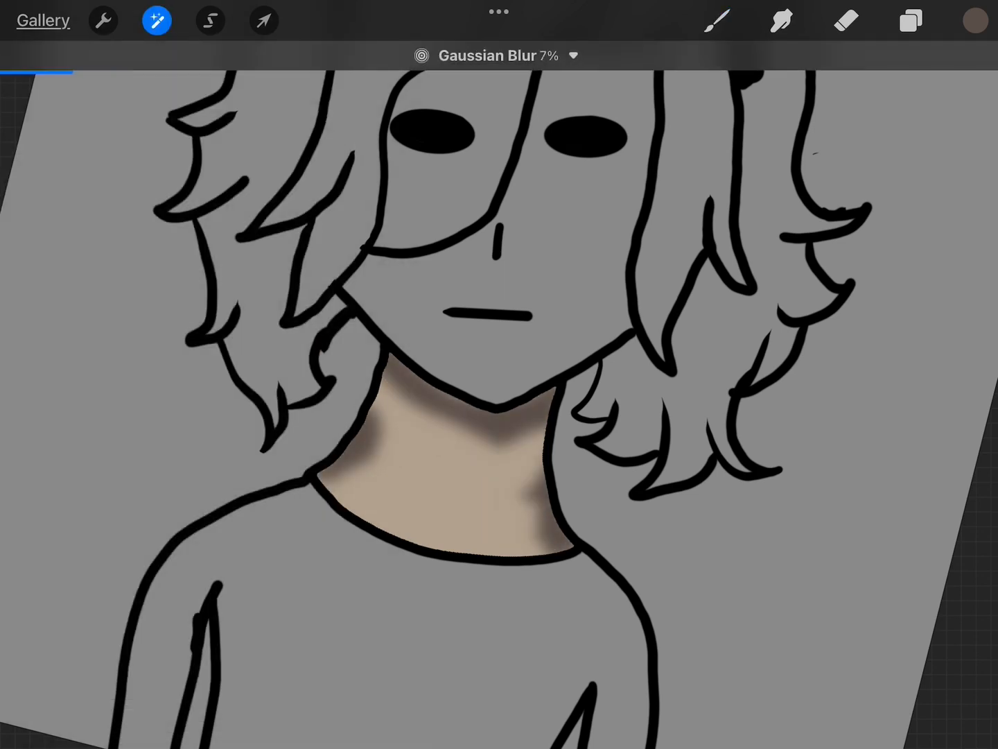
{"action": "left_click", "coordinate": [782, 19]}
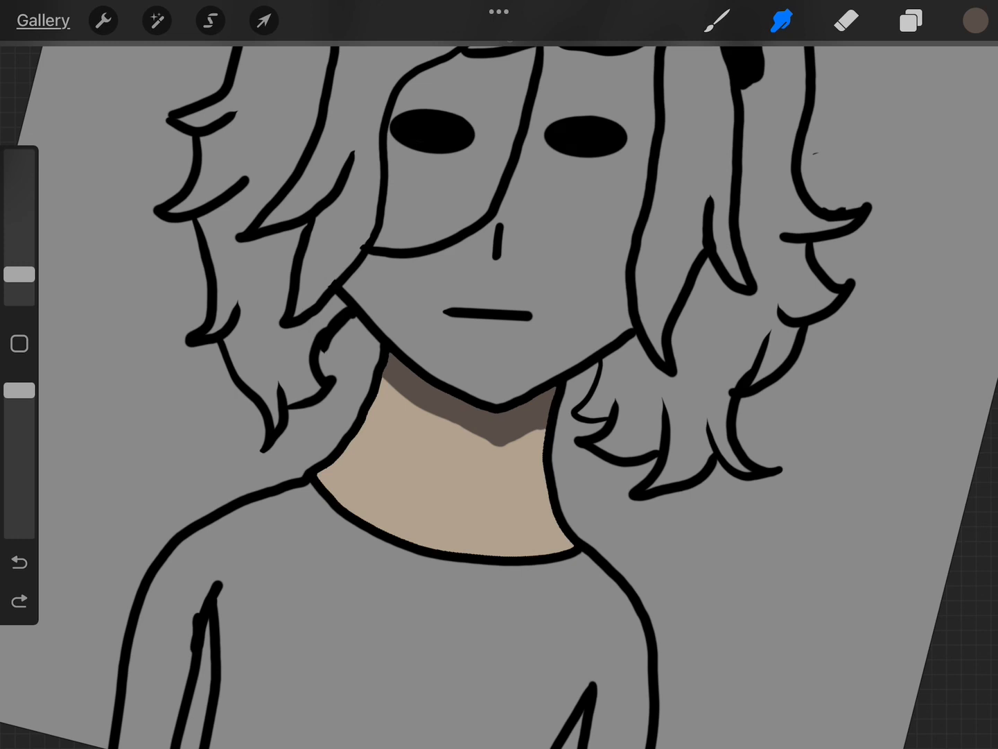
{"action": "left_click", "coordinate": [910, 20]}
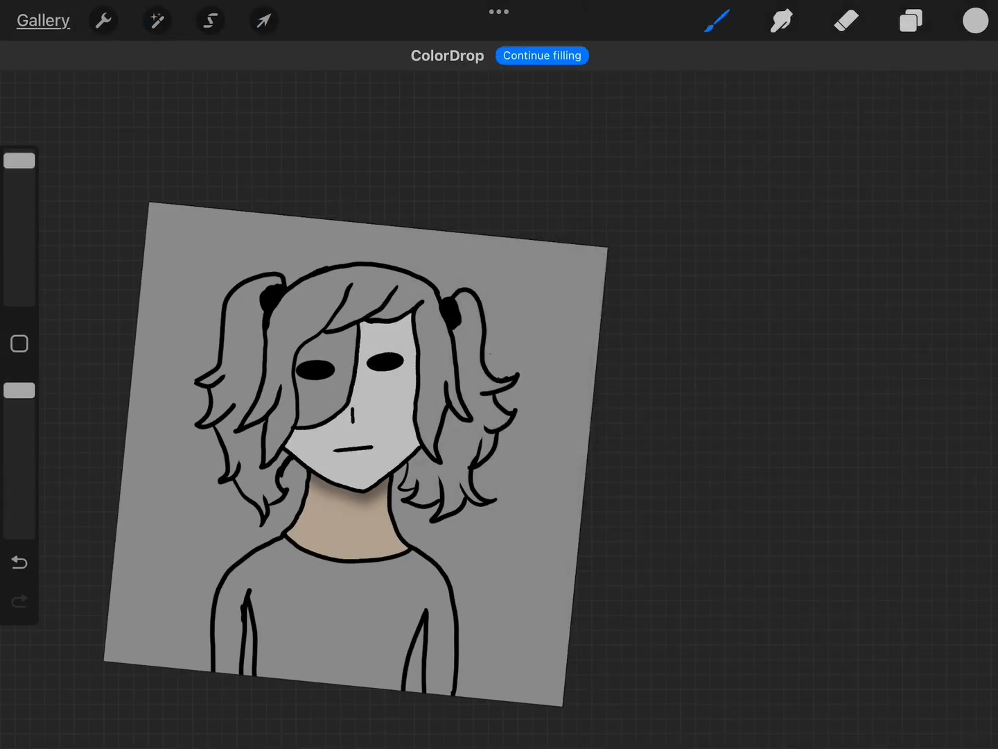
{"action": "left_click", "coordinate": [974, 20]}
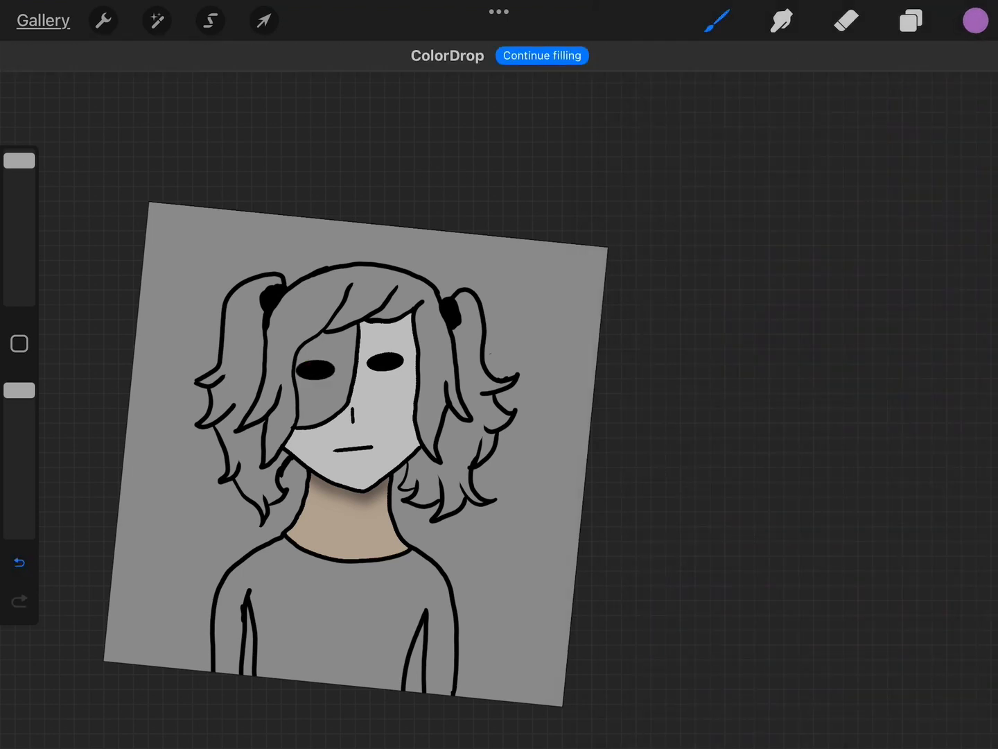
Fill the left mask area purple and add blurred dark shading along its edges
{"action": "left_click", "coordinate": [322, 388]}
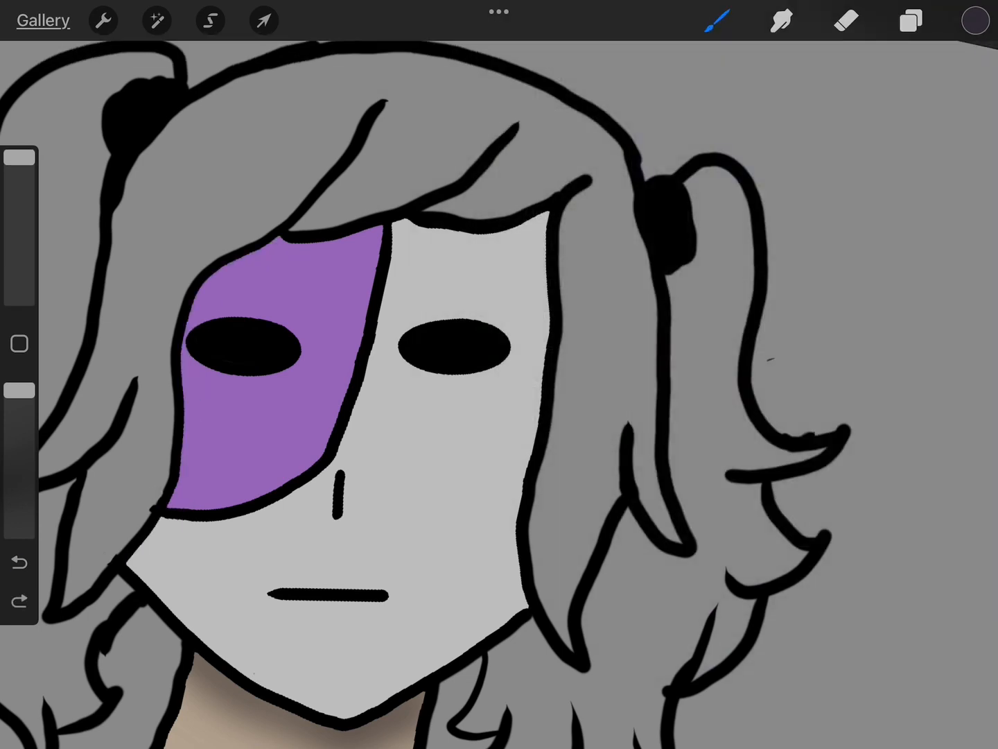
{"action": "left_click", "coordinate": [722, 18]}
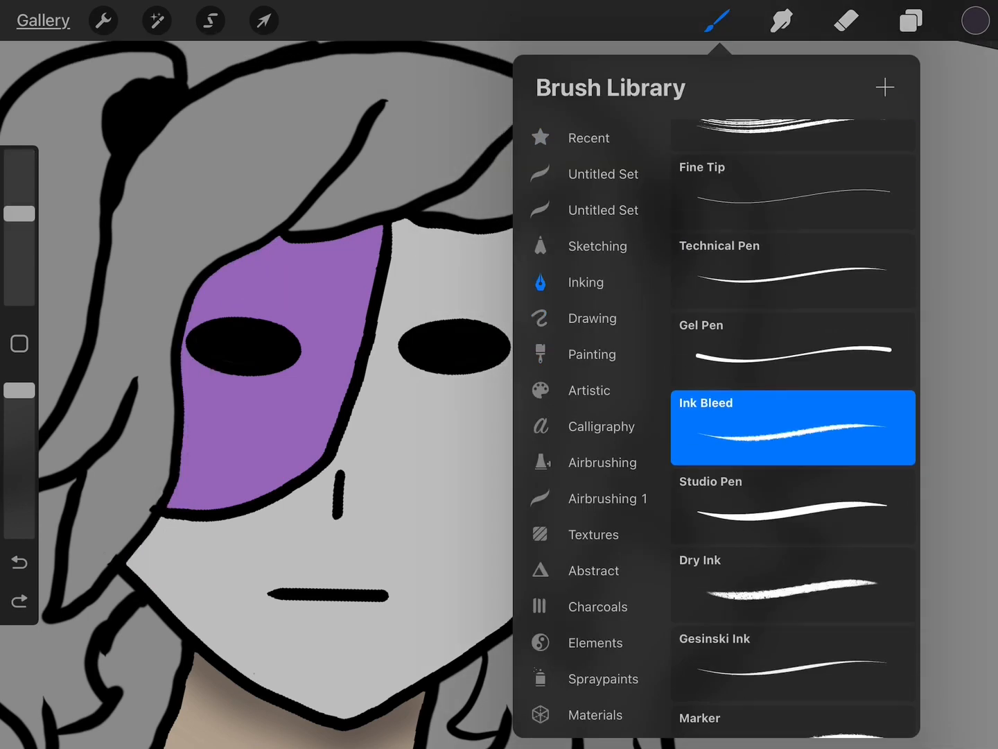
{"action": "left_click", "coordinate": [717, 19]}
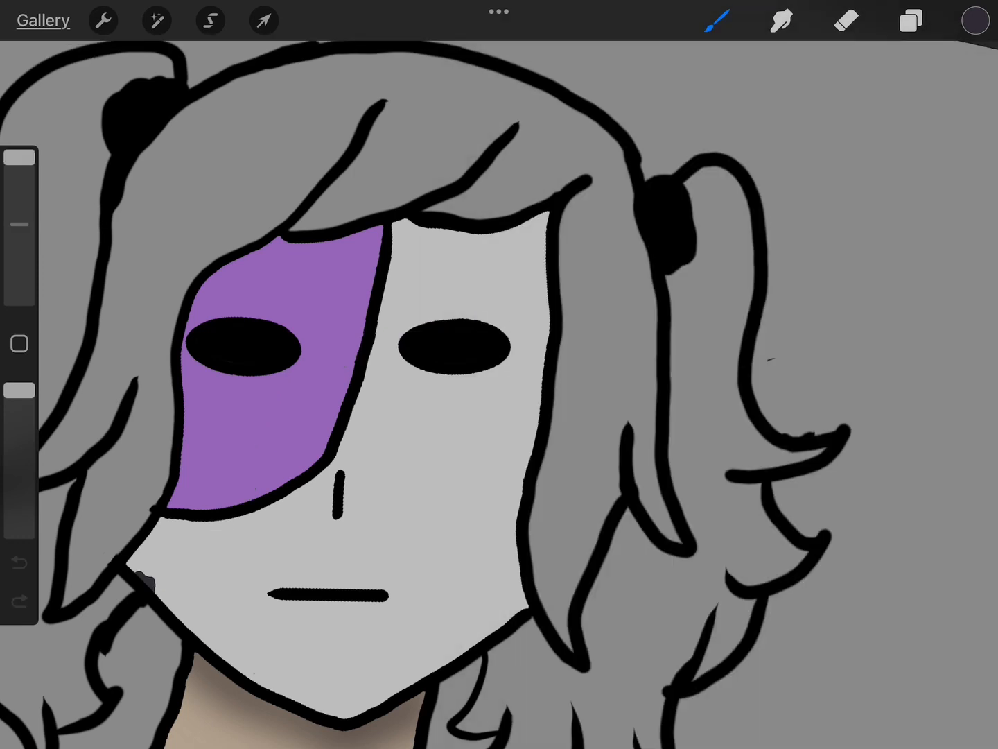
{"action": "left_click", "coordinate": [157, 20]}
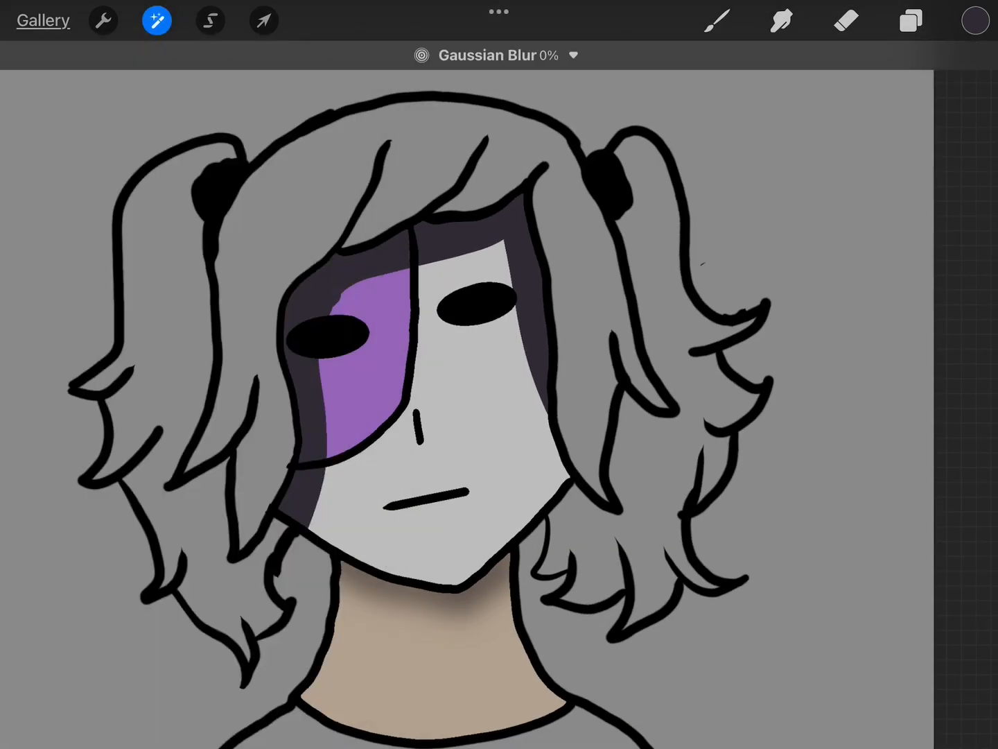
{"action": "left_click", "coordinate": [262, 20]}
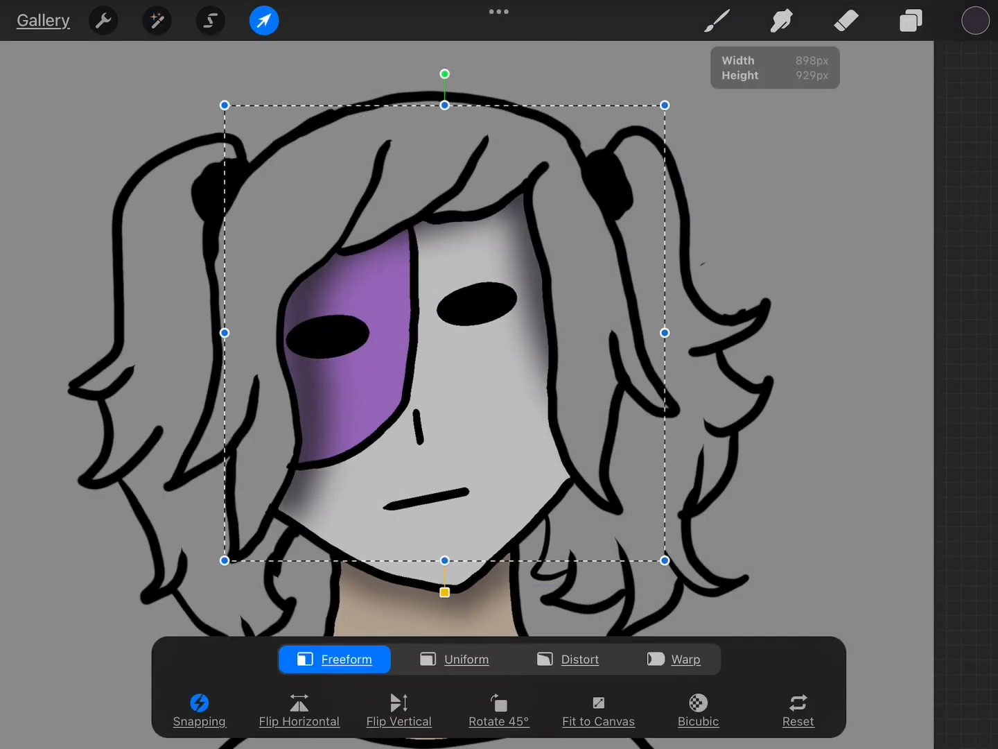
Fill the hair and pigtails blue with darker blue shadow shapes on a clipping layer
{"action": "left_click", "coordinate": [975, 19]}
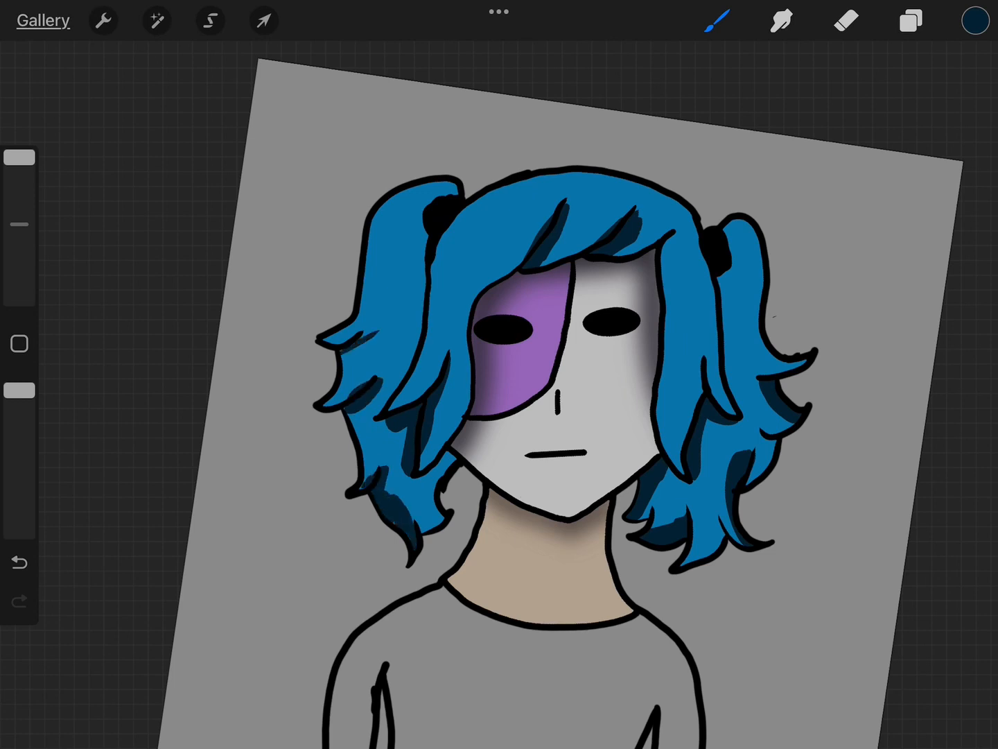
Gaussian-blur the dark hair shadows and bring up the current brush's settings
{"action": "left_click", "coordinate": [156, 20]}
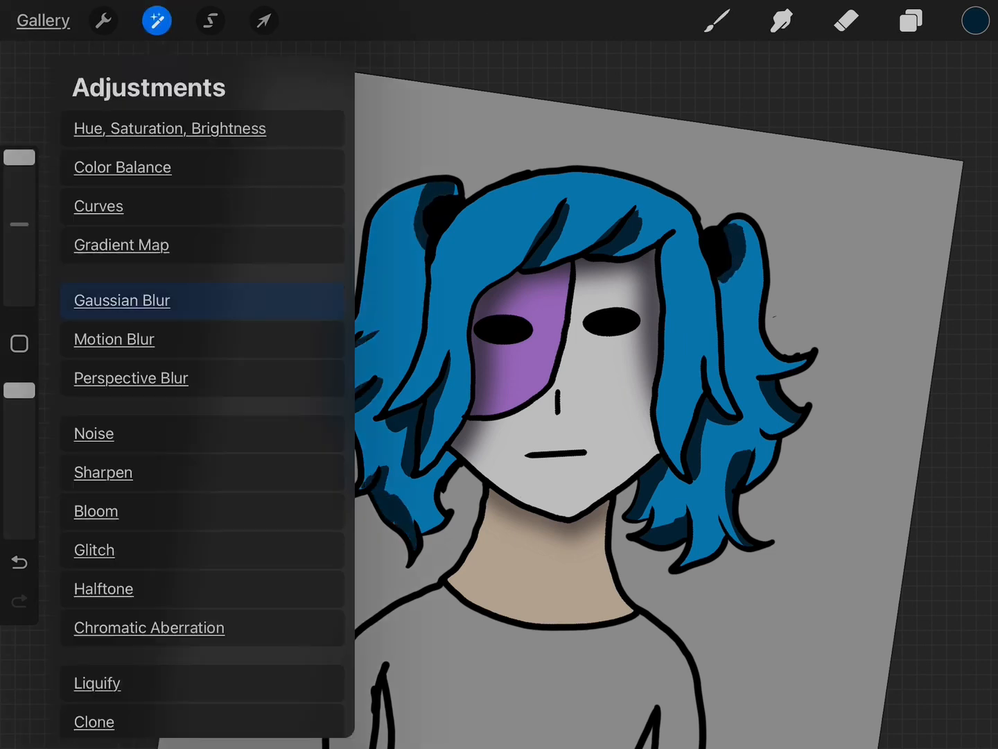
{"action": "left_click", "coordinate": [911, 19]}
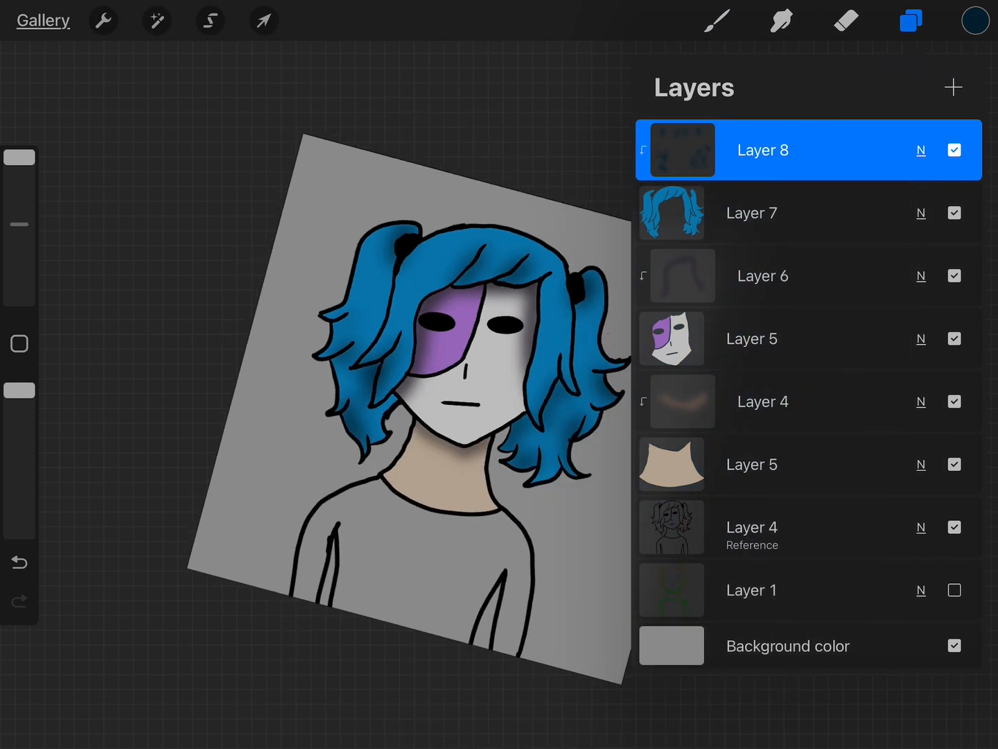
{"action": "left_click", "coordinate": [910, 19]}
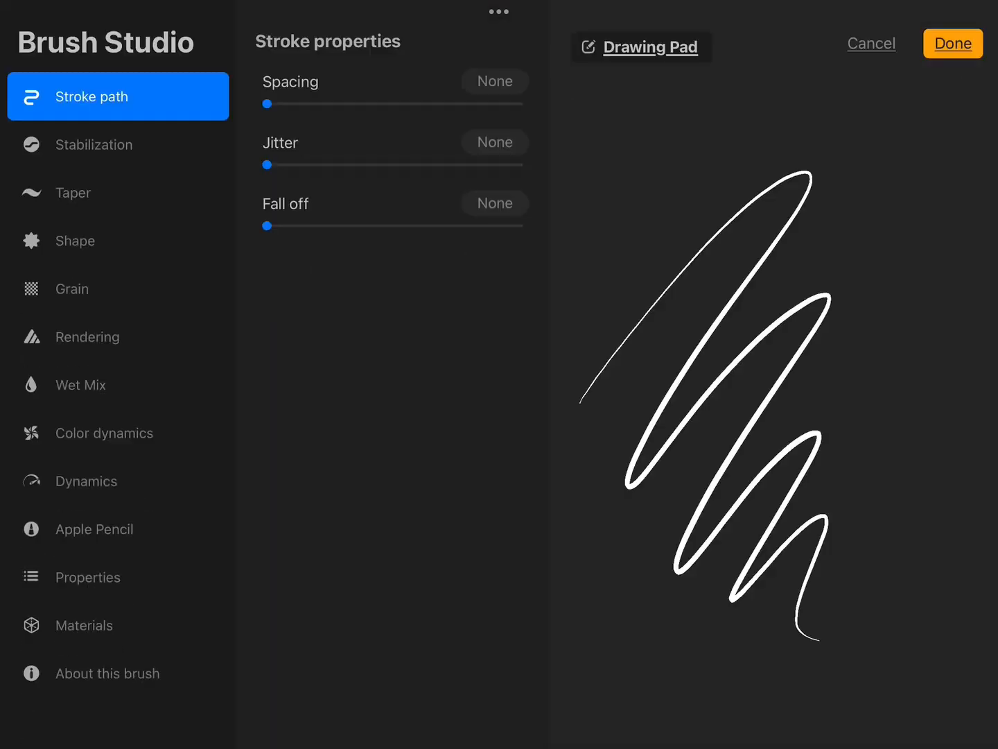
Paint light-blue hair highlights, then fill the shirt on Layer 9 and recolour it black
{"action": "left_click", "coordinate": [953, 43]}
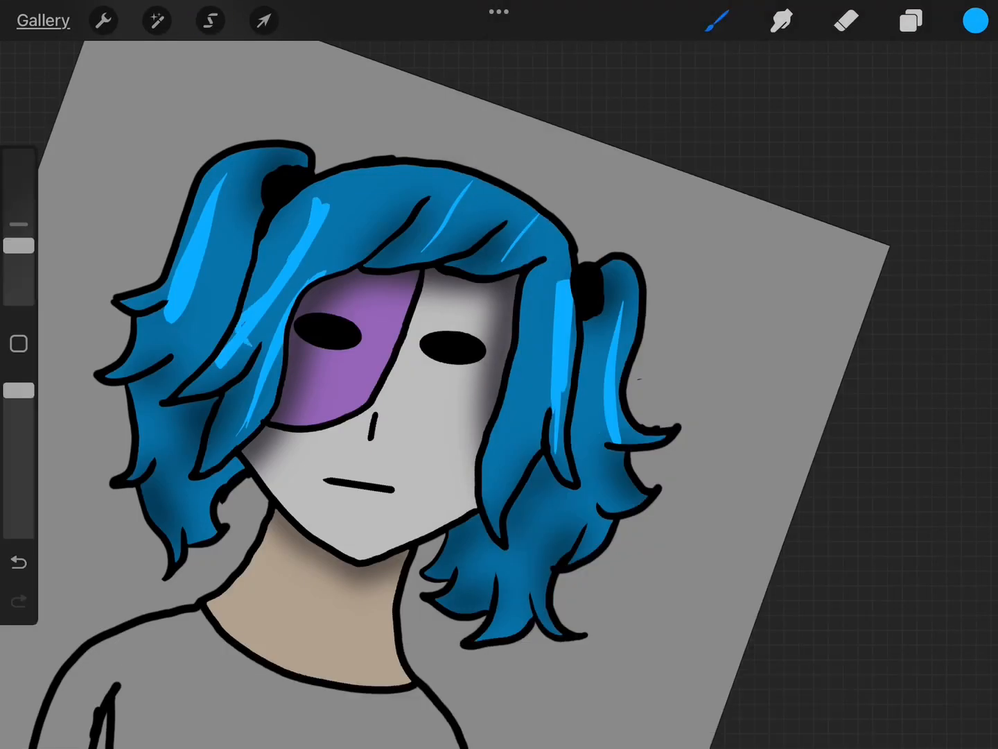
{"action": "left_click", "coordinate": [910, 19]}
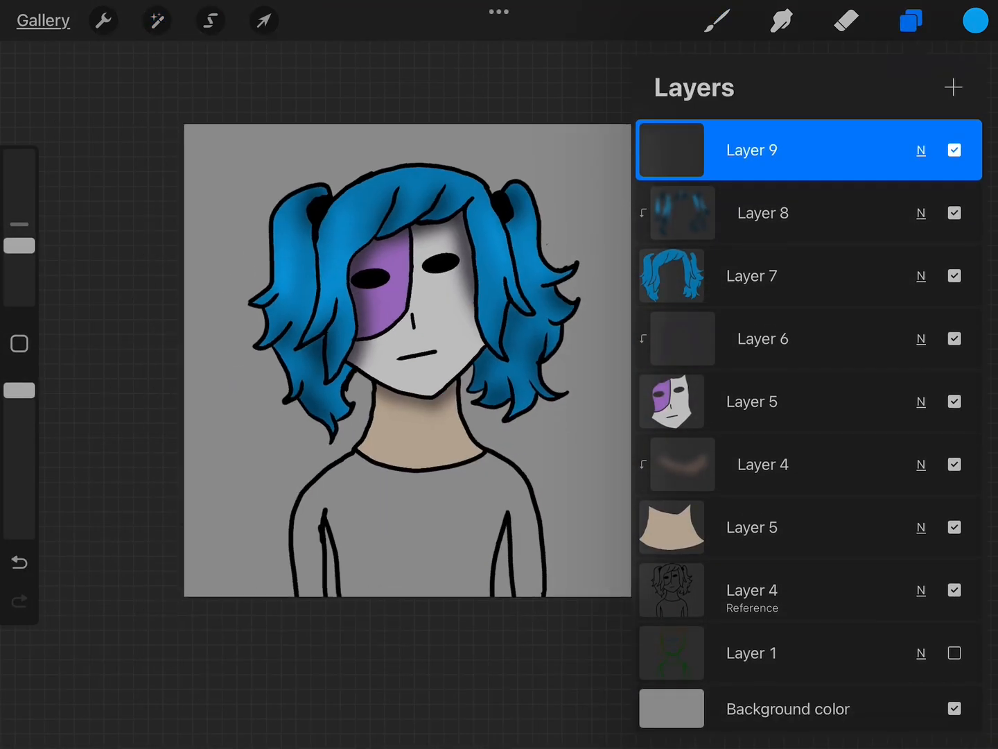
{"action": "left_click", "coordinate": [912, 19]}
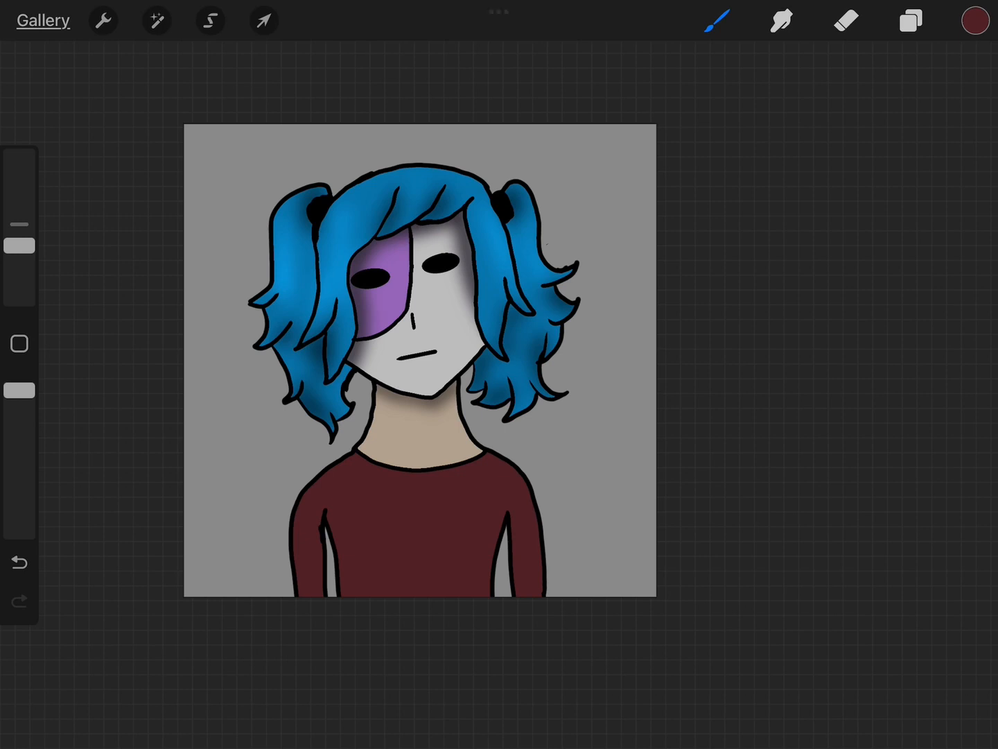
{"action": "left_click", "coordinate": [978, 19]}
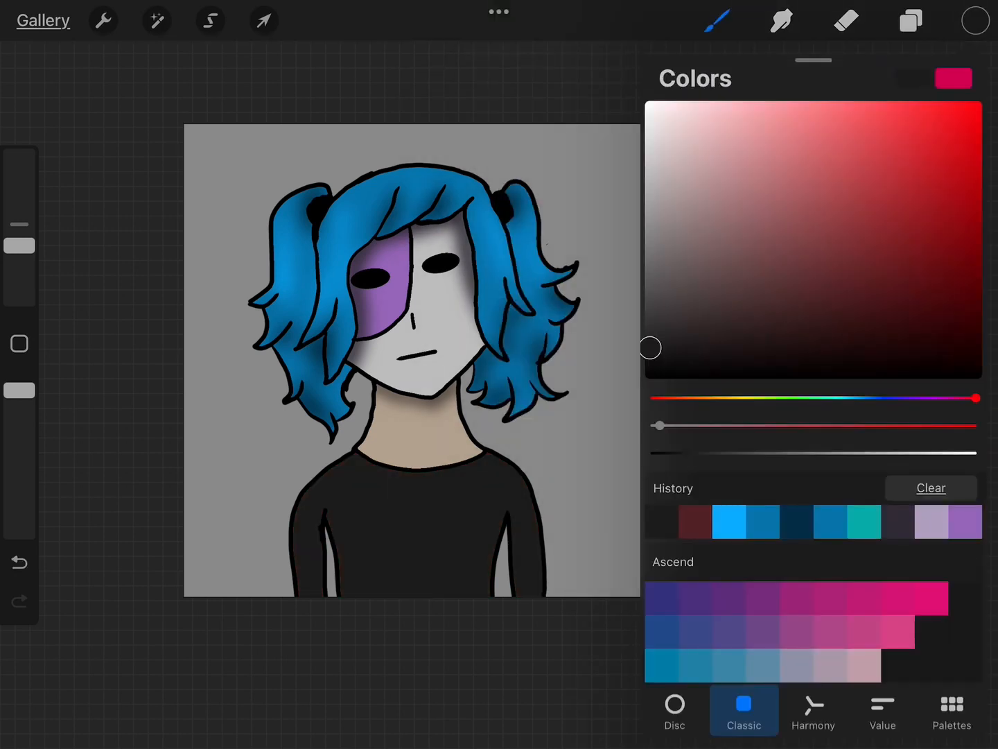